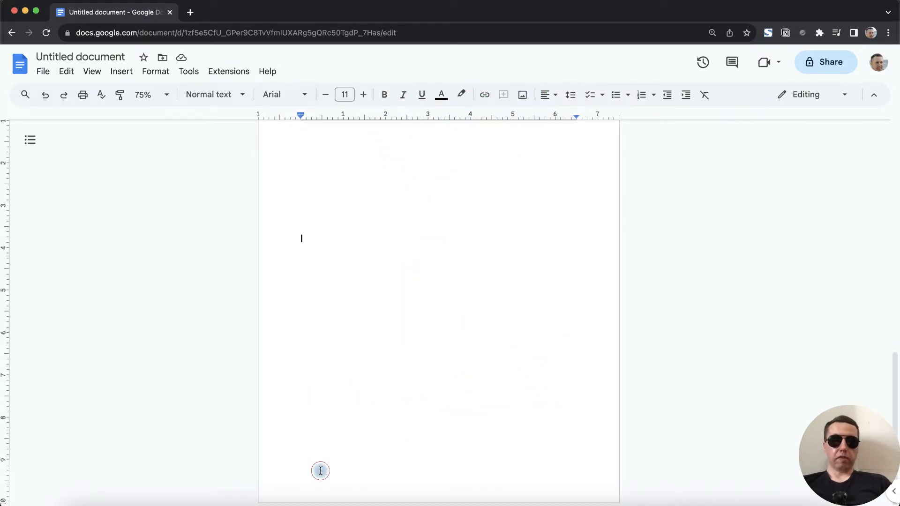
mouse_move(514, 251)
type("THE END")
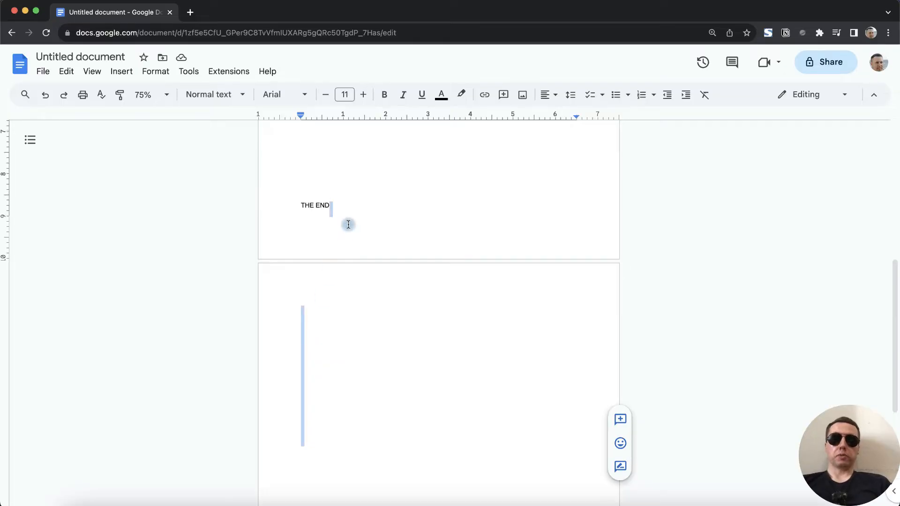
mouse_move(534, 236)
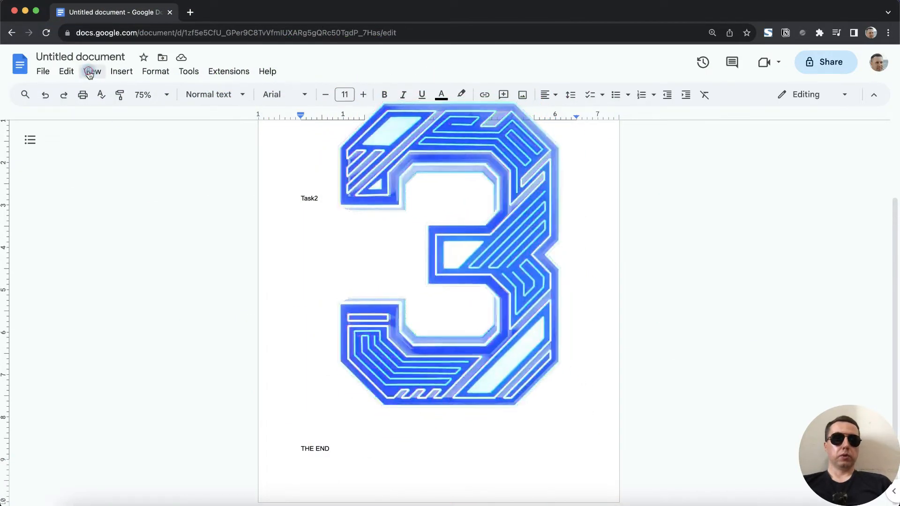
Turn on non-printing characters from the View menu to reveal empty paragraph marks after THE END
left_click(91, 71)
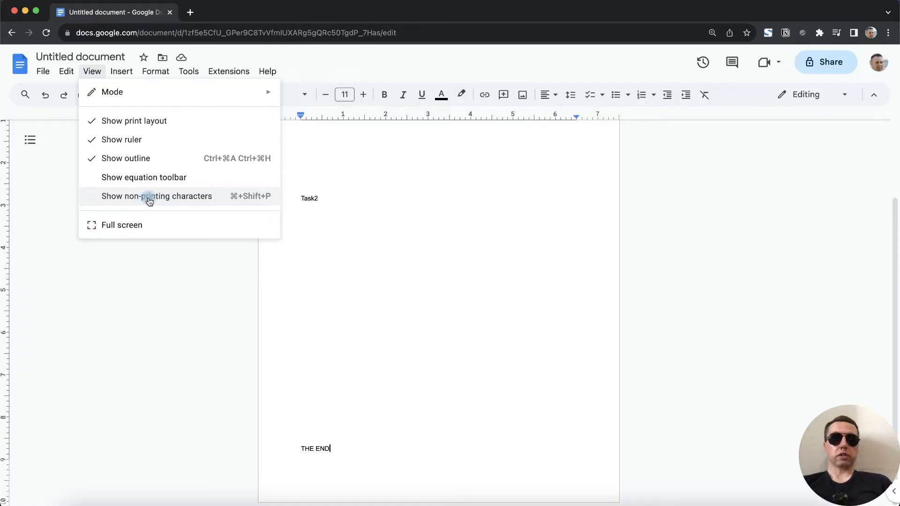
left_click(156, 196)
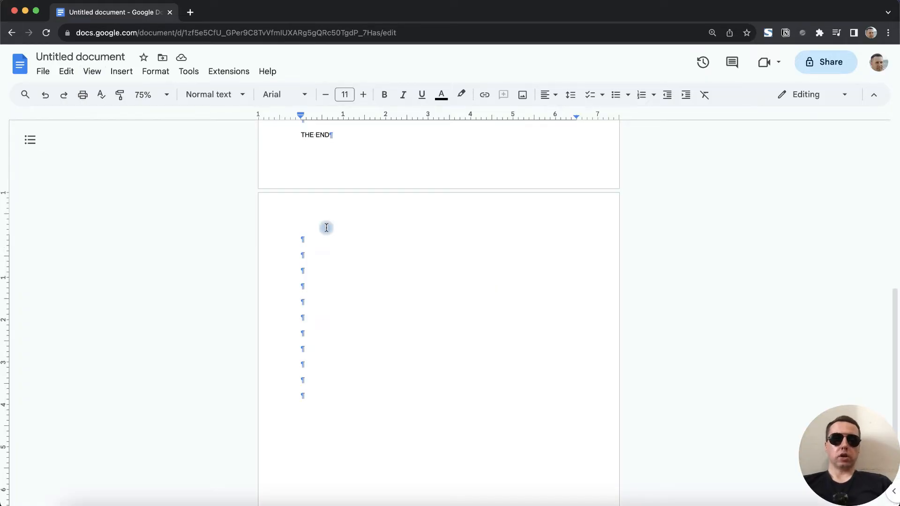
Scroll down through the document past the Task2 page and THE END
scroll("down", 3)
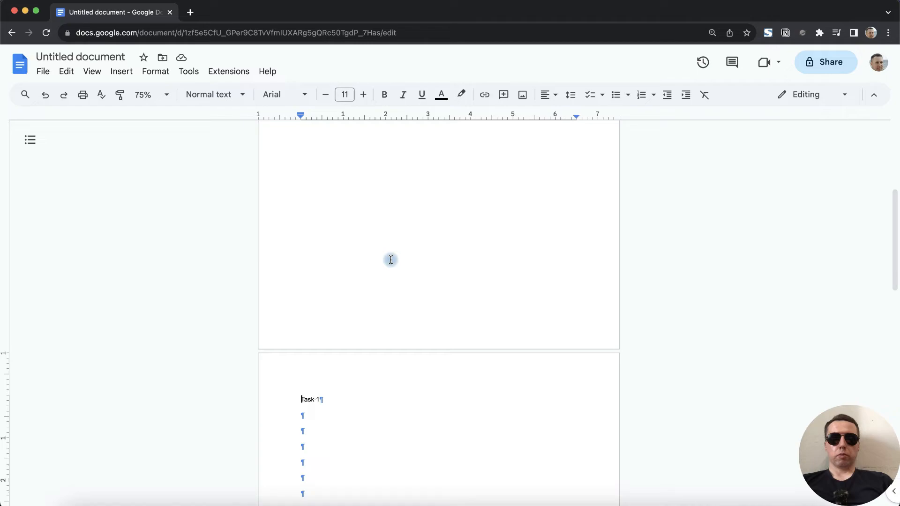
scroll("down", 3)
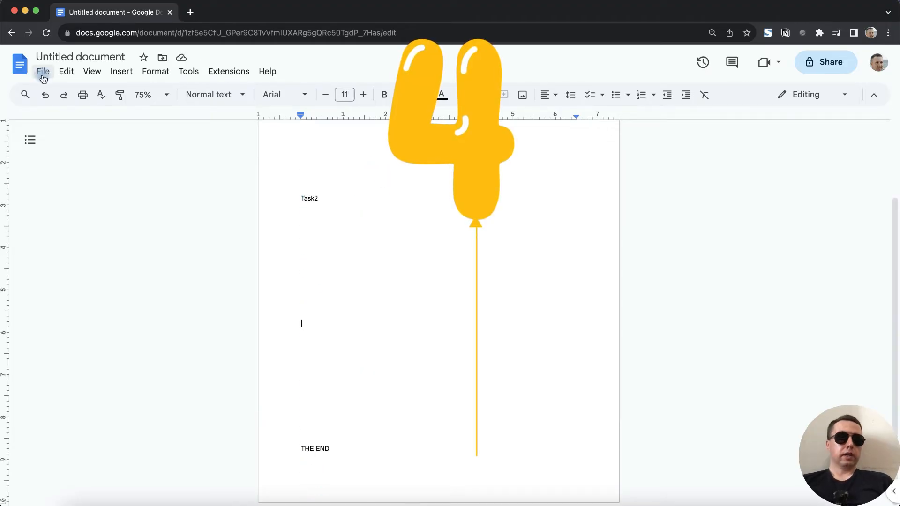
Set the paper size to Legal (8.5" x 14") in Page setup
left_click(43, 72)
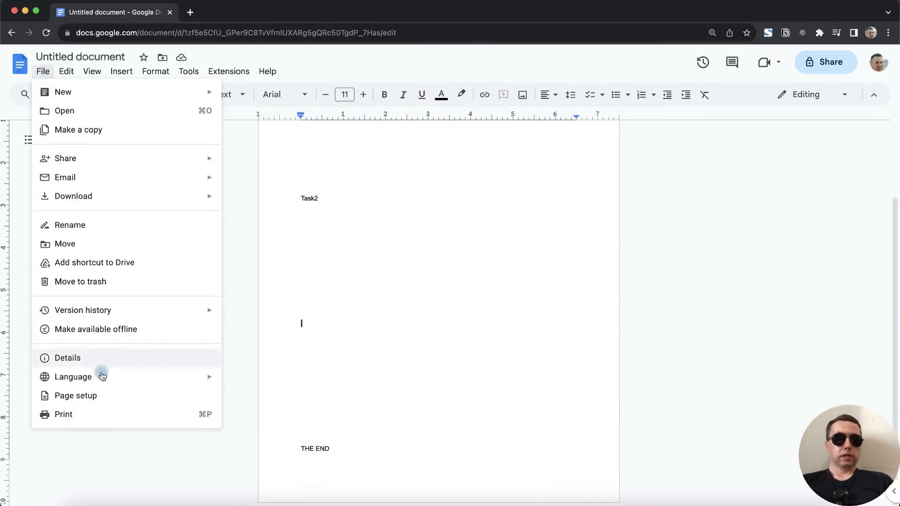
left_click(75, 395)
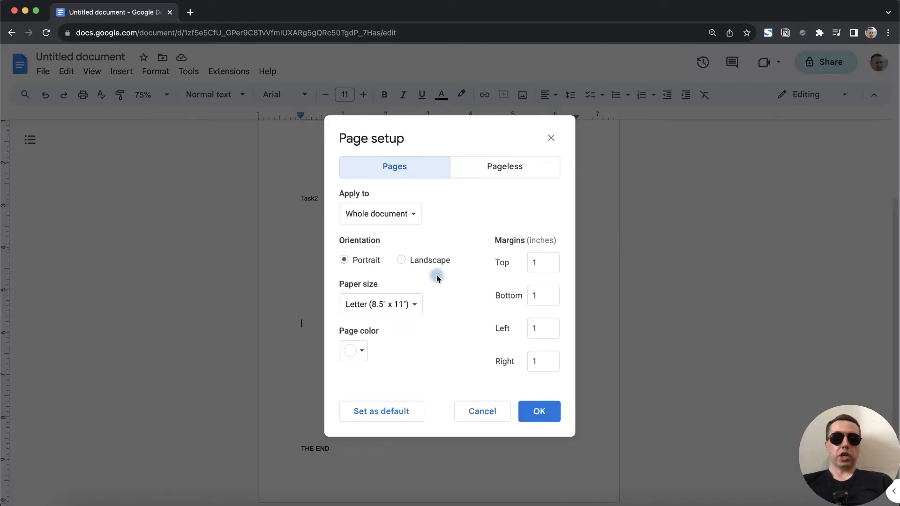
left_click(380, 304)
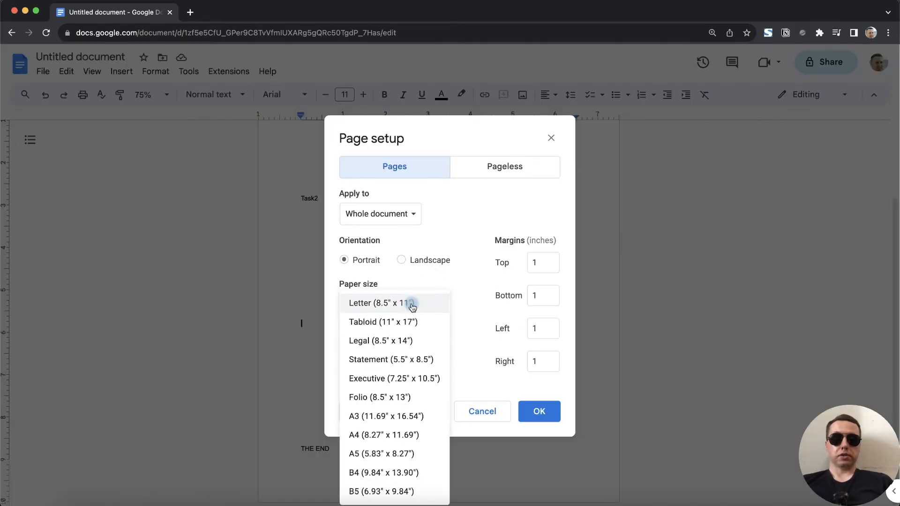
mouse_move(406, 340)
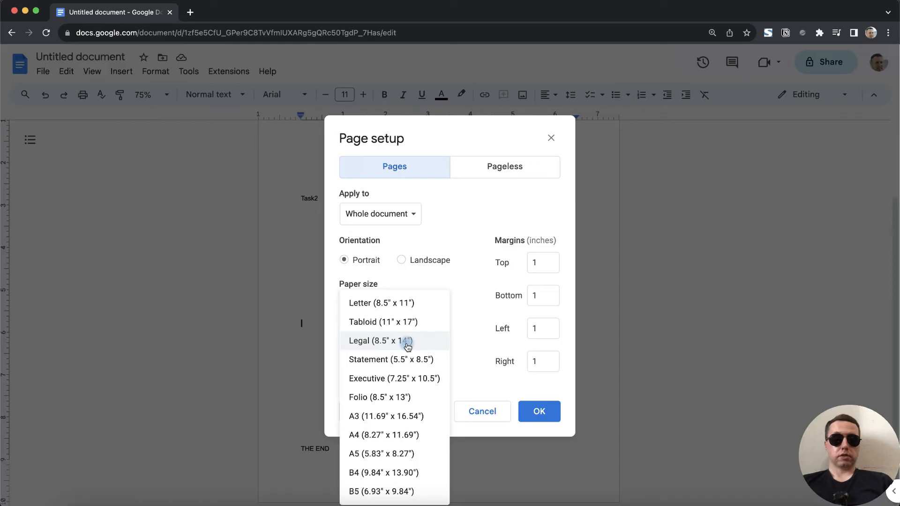
left_click(42, 71)
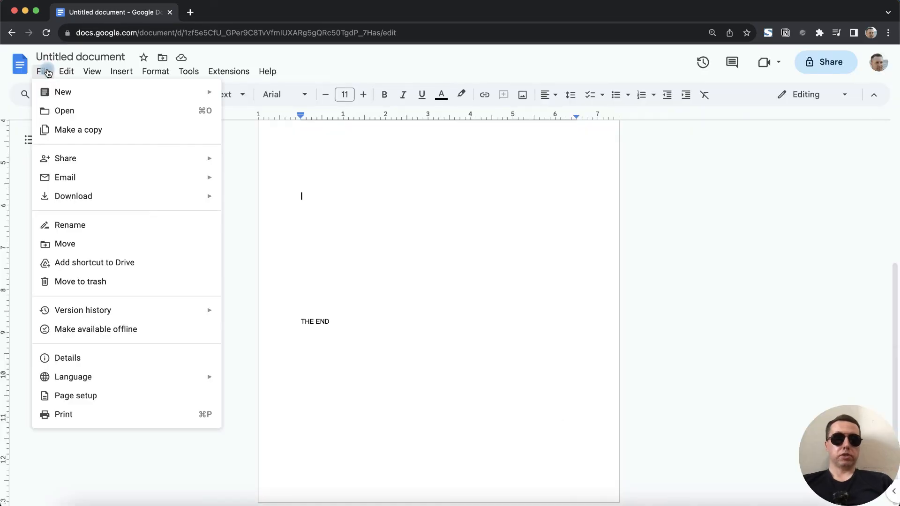
Reopen Page setup and apply the Legal paper size to the whole document
left_click(74, 396)
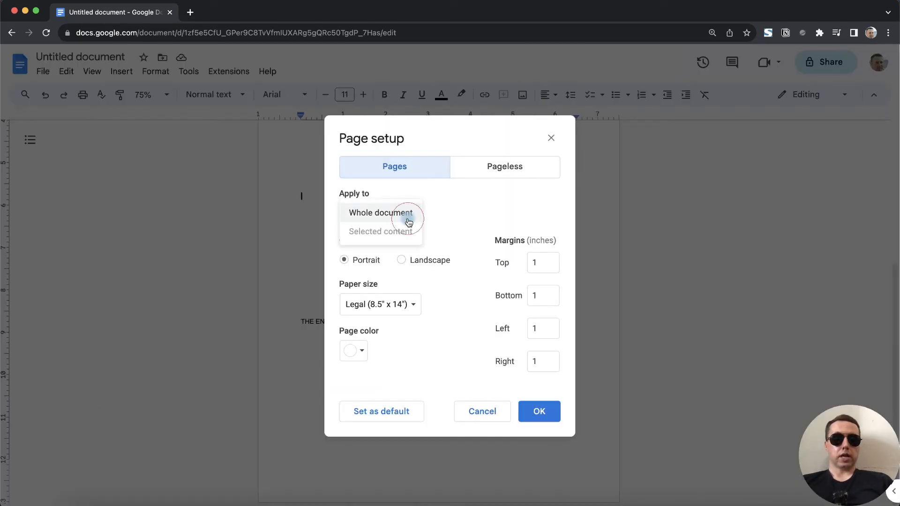
left_click(537, 411)
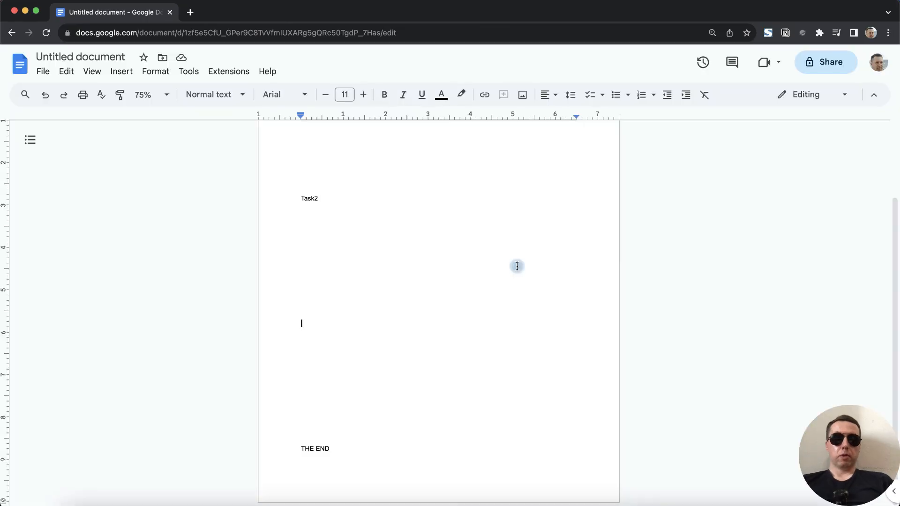